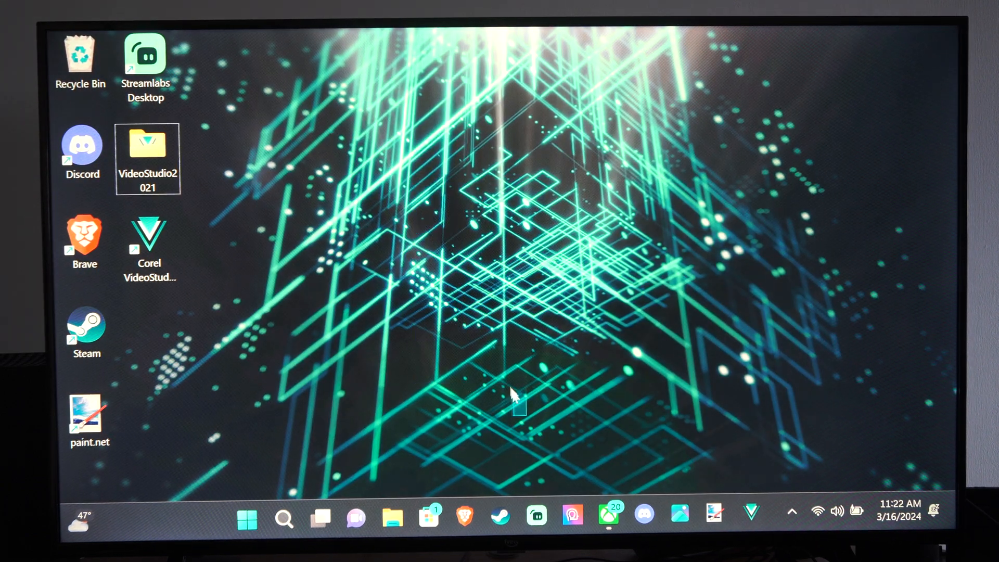
# Step: Launch Settings from the Start menu and go to the Bluetooth & devices page
pyautogui.click(247, 517)
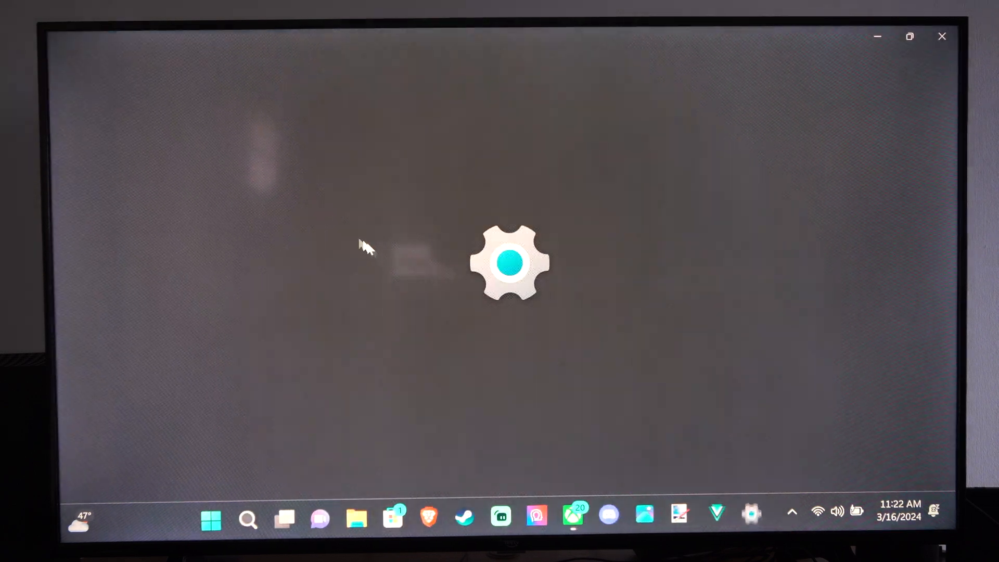
pyautogui.click(751, 514)
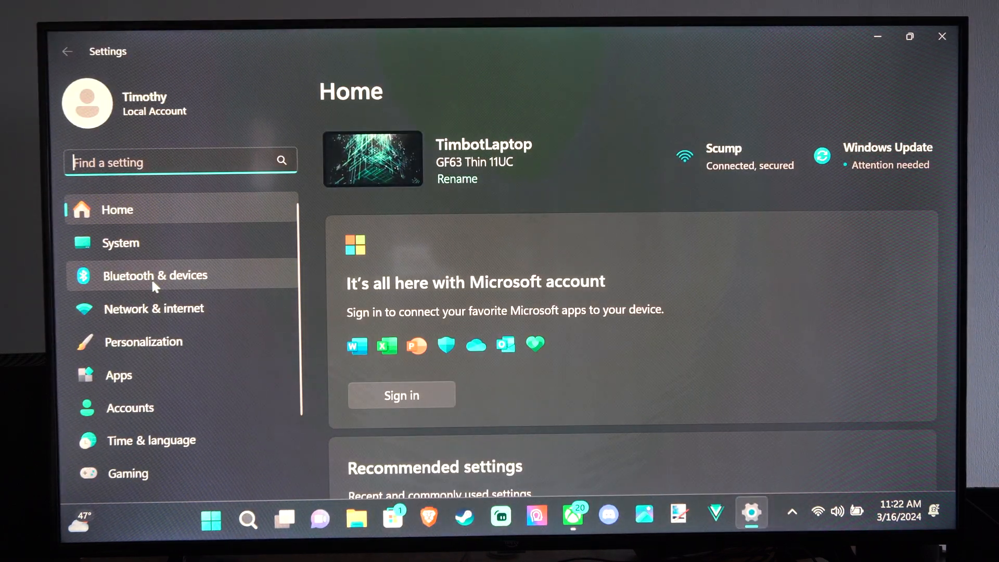
pyautogui.click(155, 275)
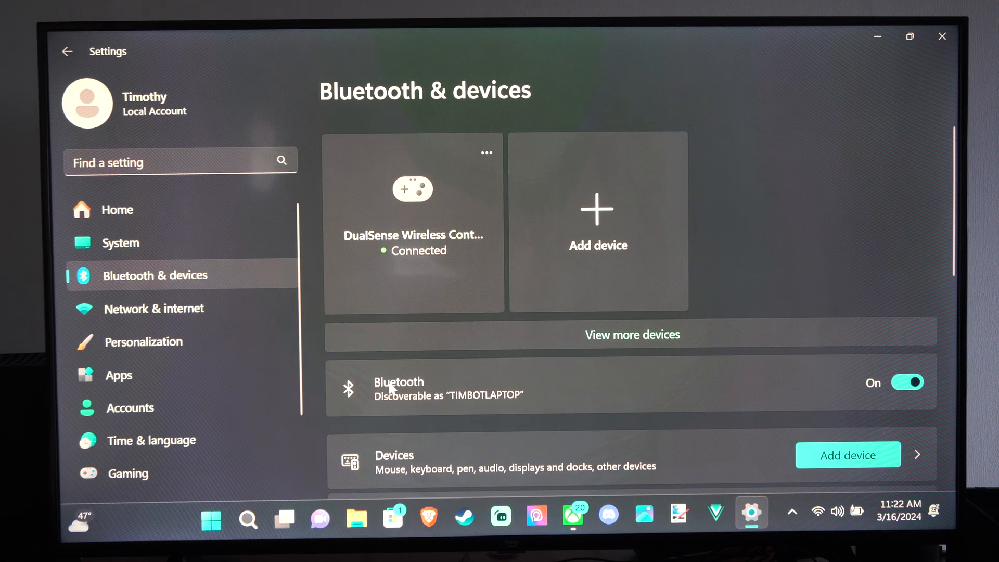
# Step: Open the Add a device dialog listing Bluetooth, wireless display and other types
pyautogui.click(908, 382)
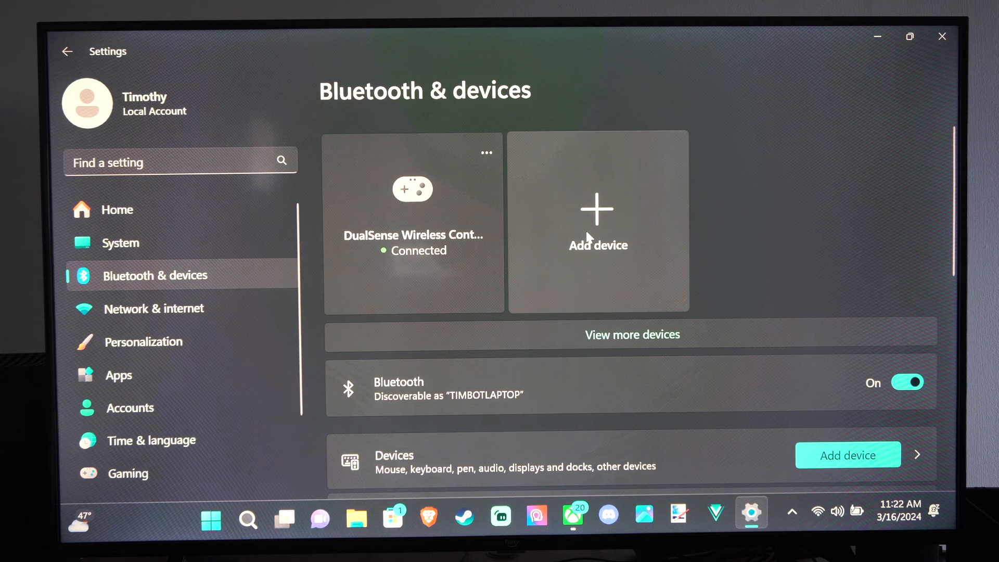
pyautogui.click(597, 217)
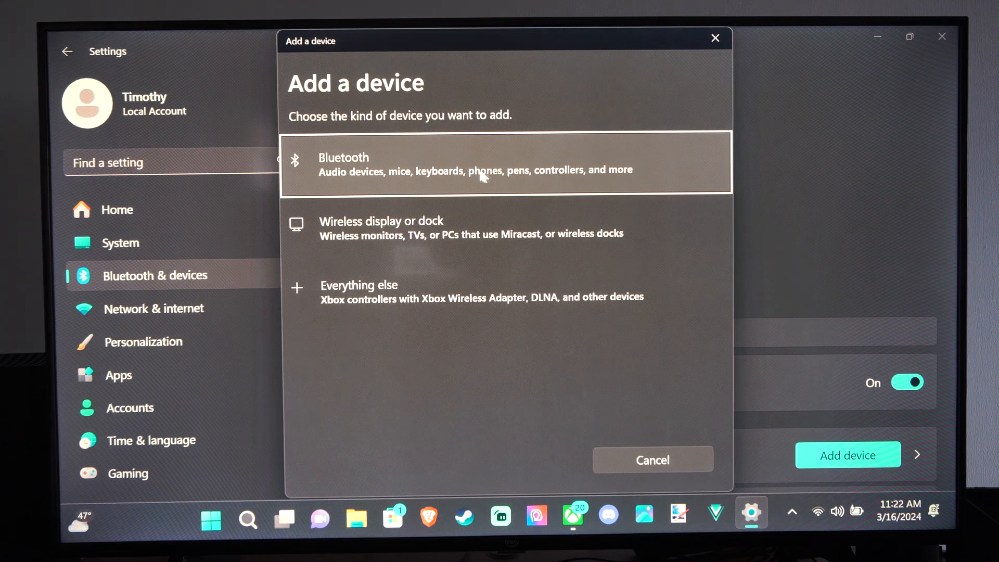
# Step: Choose Bluetooth and pair the Joy-Con (L) until it shows Connected
pyautogui.click(505, 163)
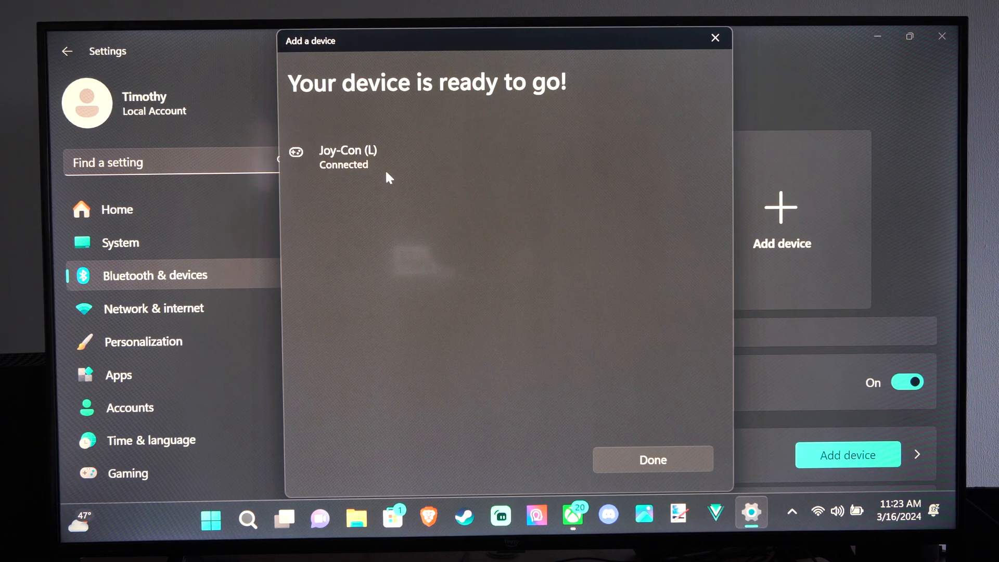
# Step: Dismiss the Joy-Con (L) confirmation and begin adding another Bluetooth device
pyautogui.click(652, 459)
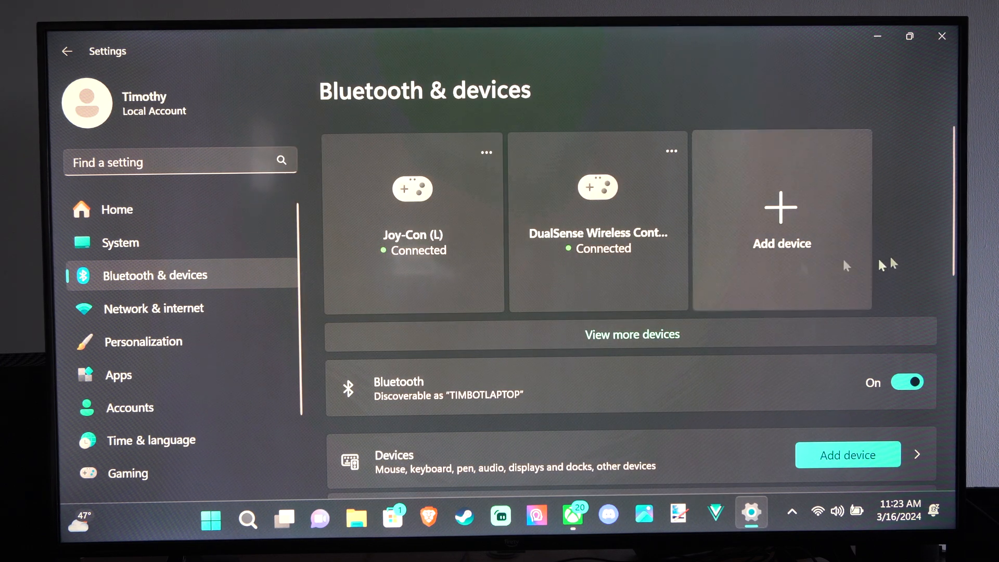
pyautogui.click(781, 211)
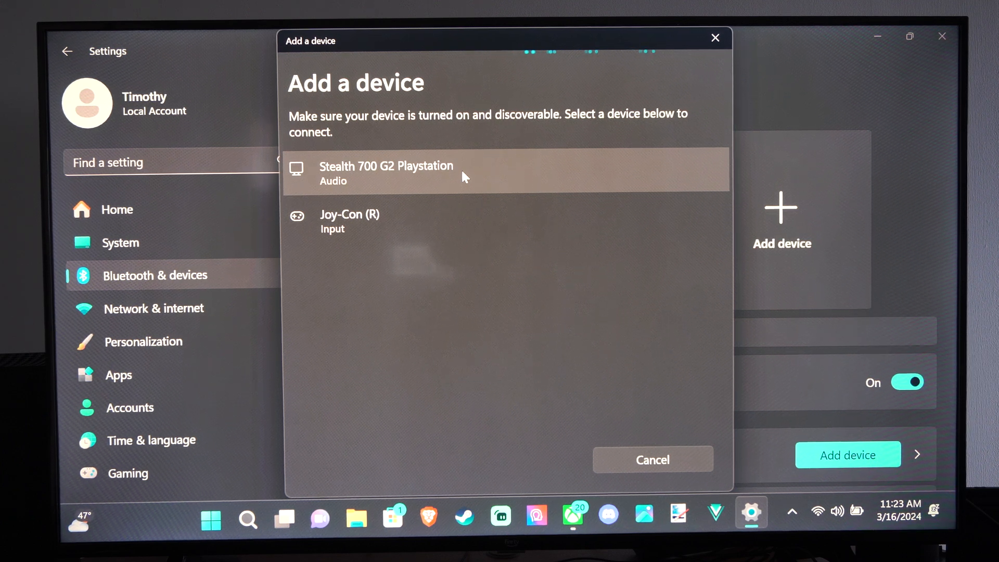
pyautogui.click(349, 221)
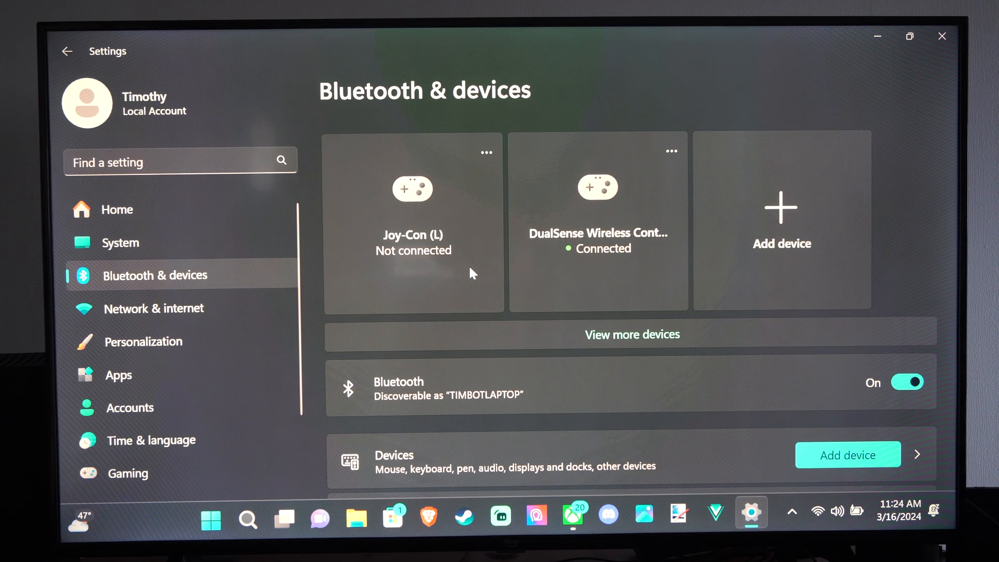
pyautogui.moveTo(596, 242)
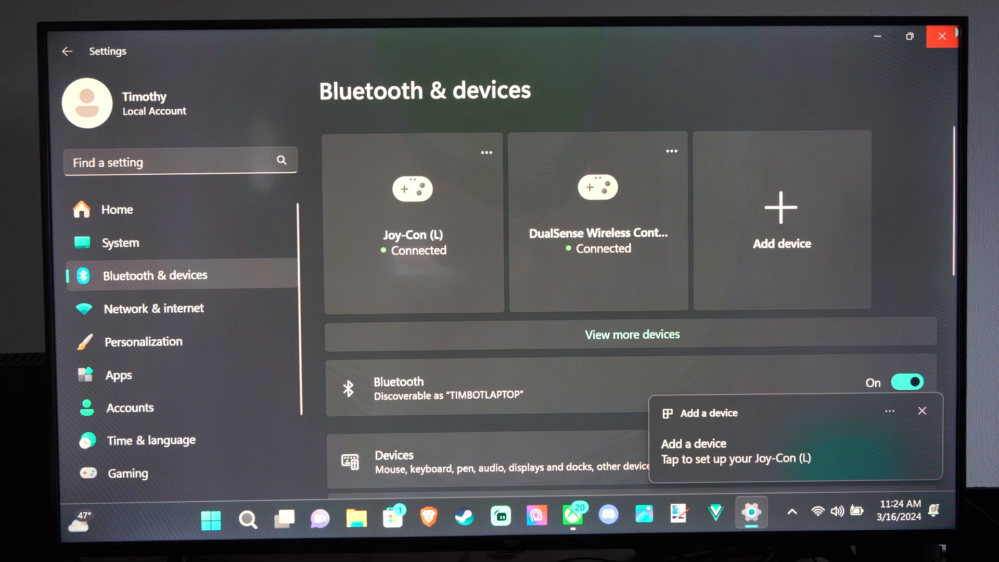
pyautogui.moveTo(941, 37)
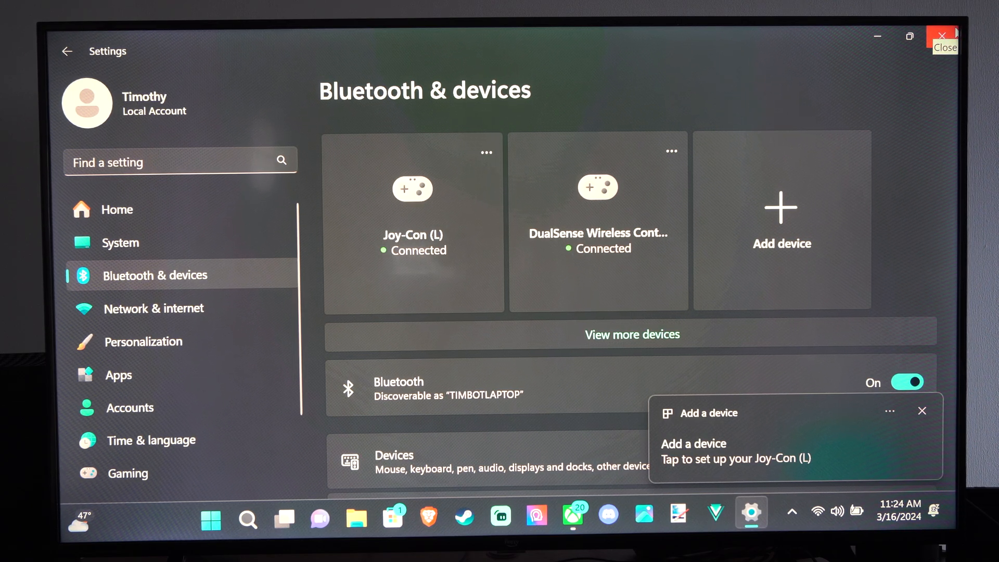